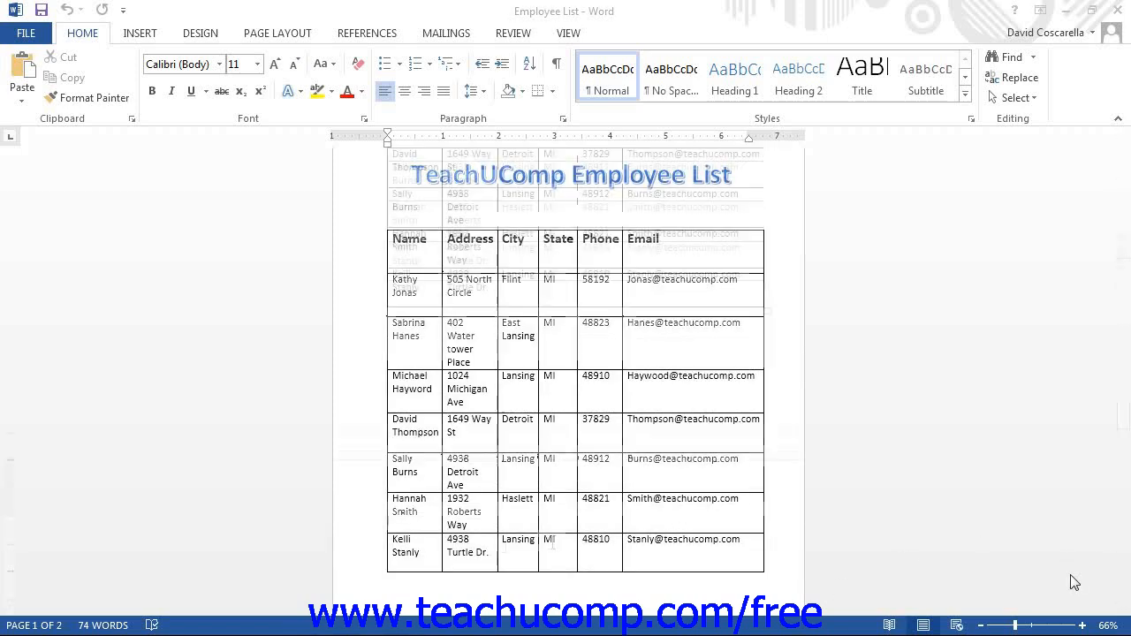
Step: Scroll down past the Employee List table to the blank second page
scroll(down, 3)
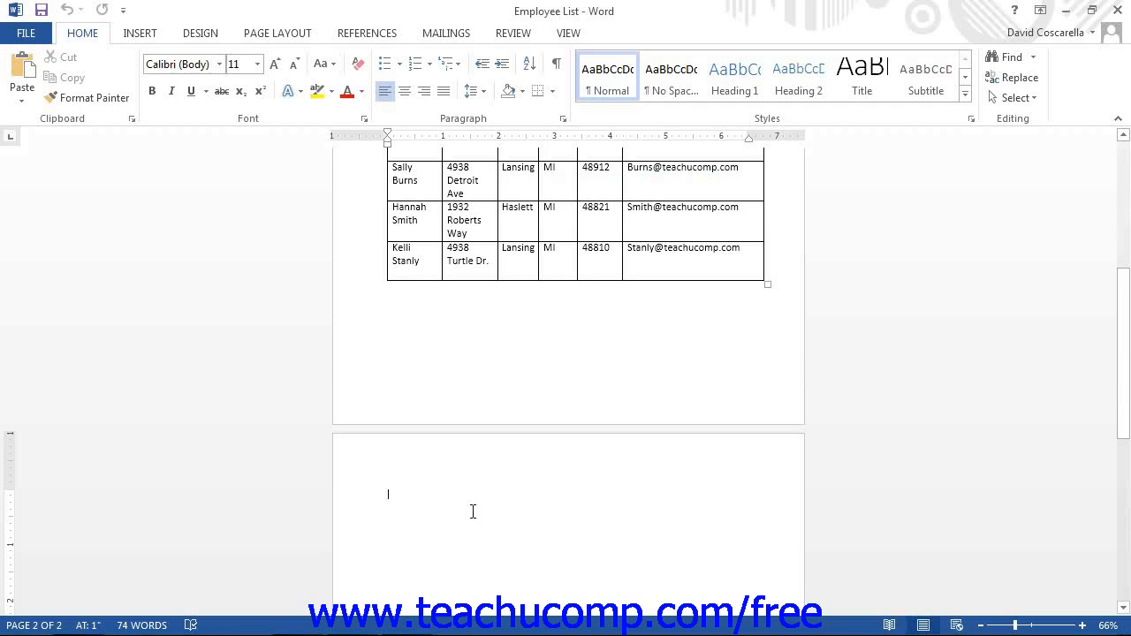
mouse_move(449, 345)
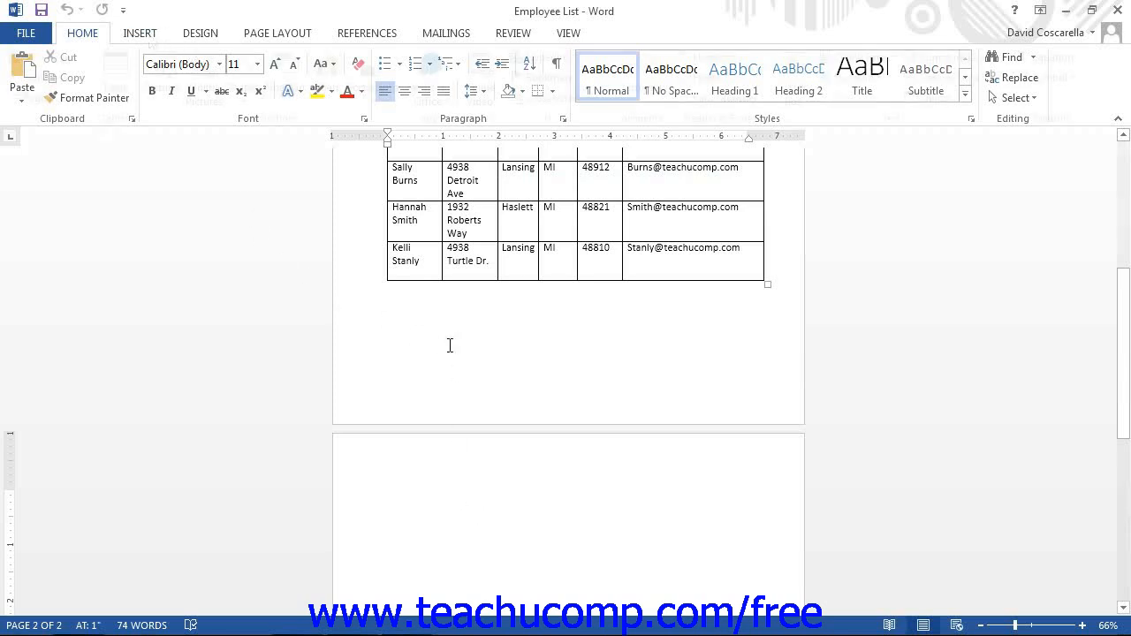
Step: Open the Table insertion choices from the Insert commands
click(139, 33)
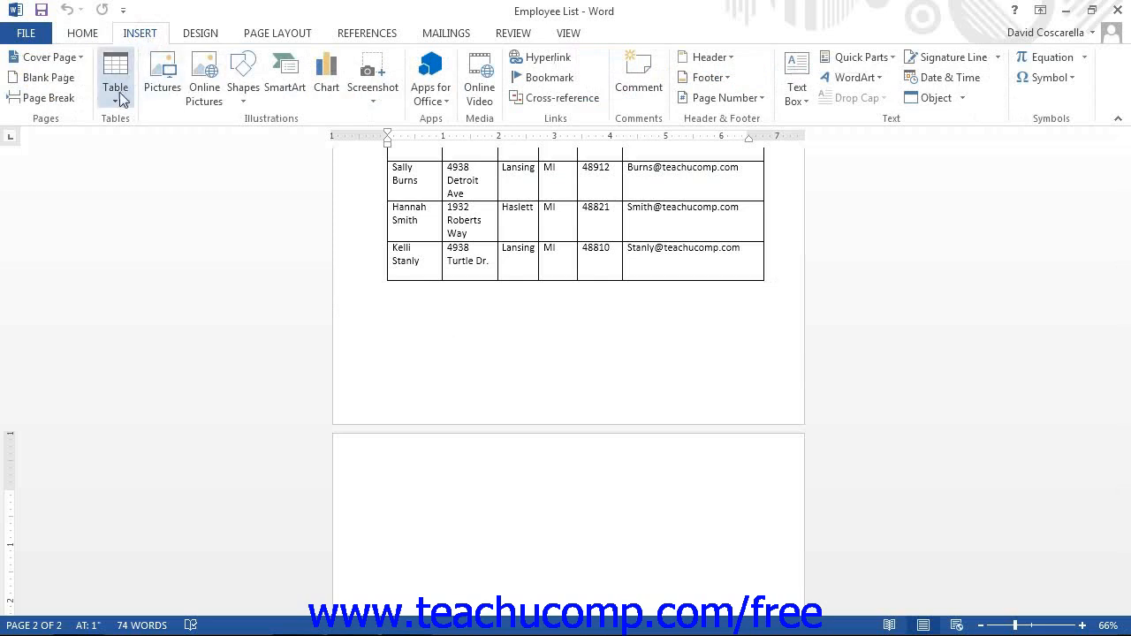
click(115, 78)
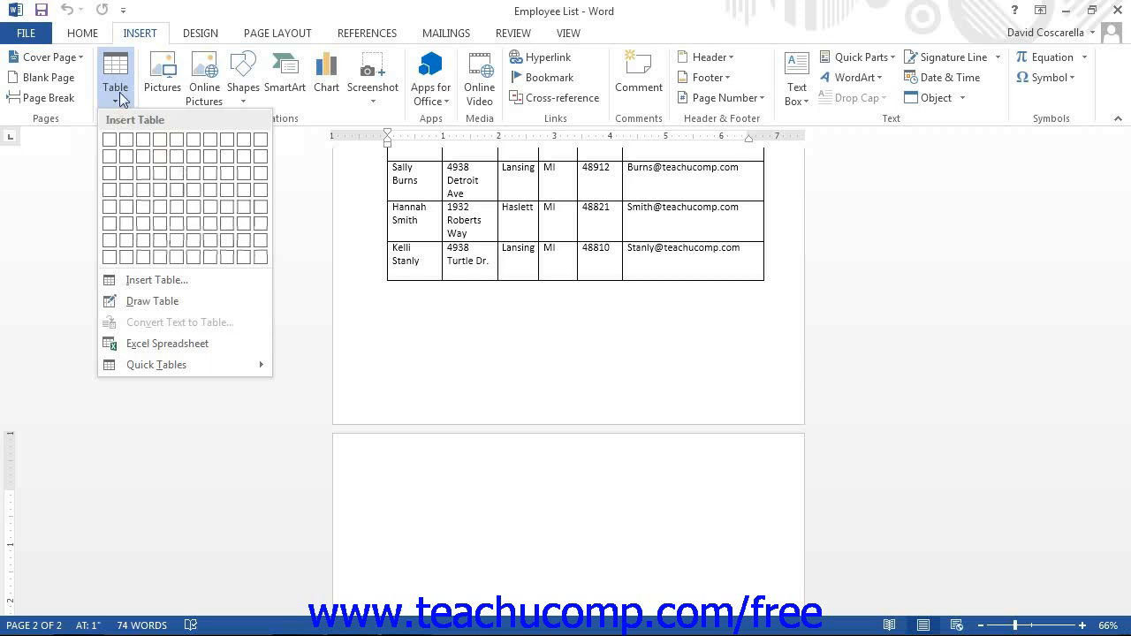
mouse_move(177, 174)
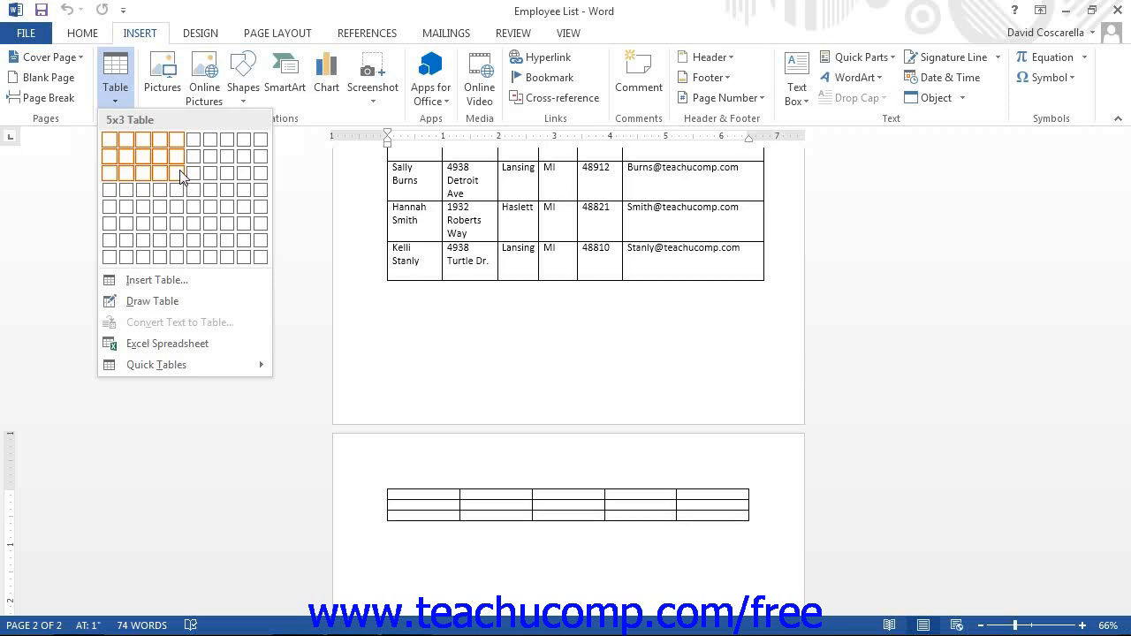
mouse_move(195, 193)
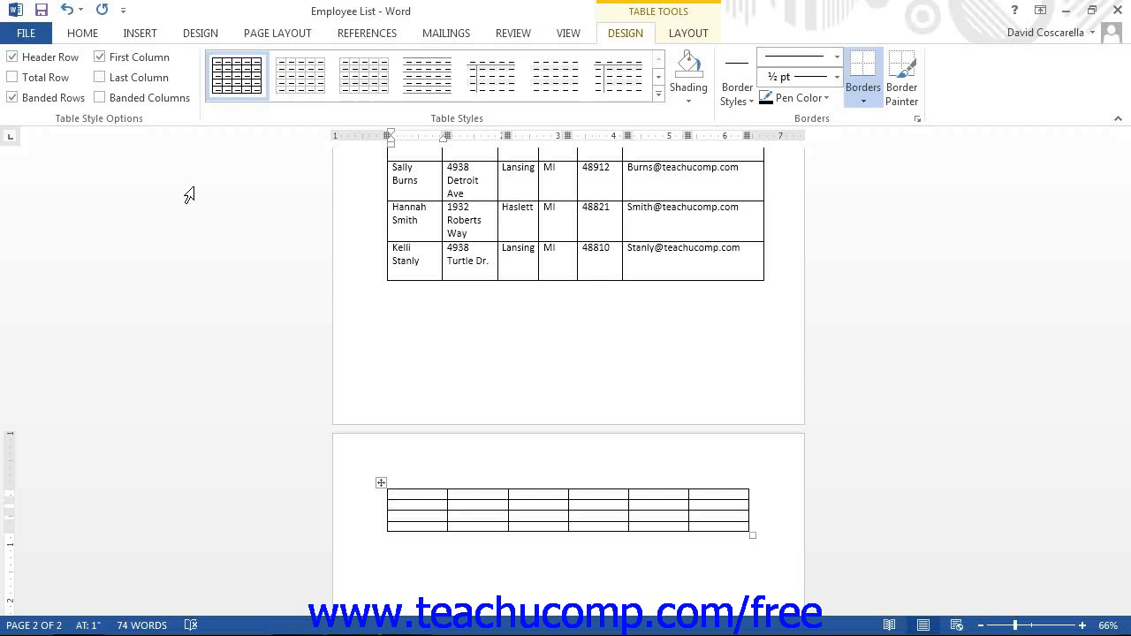
mouse_move(248, 244)
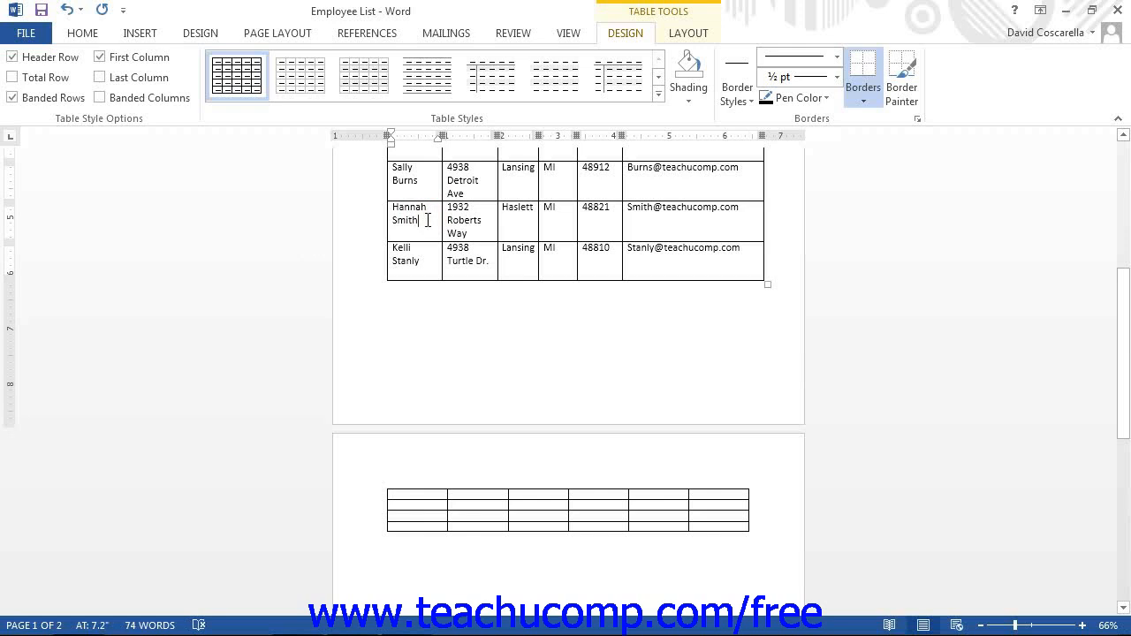
mouse_move(425, 215)
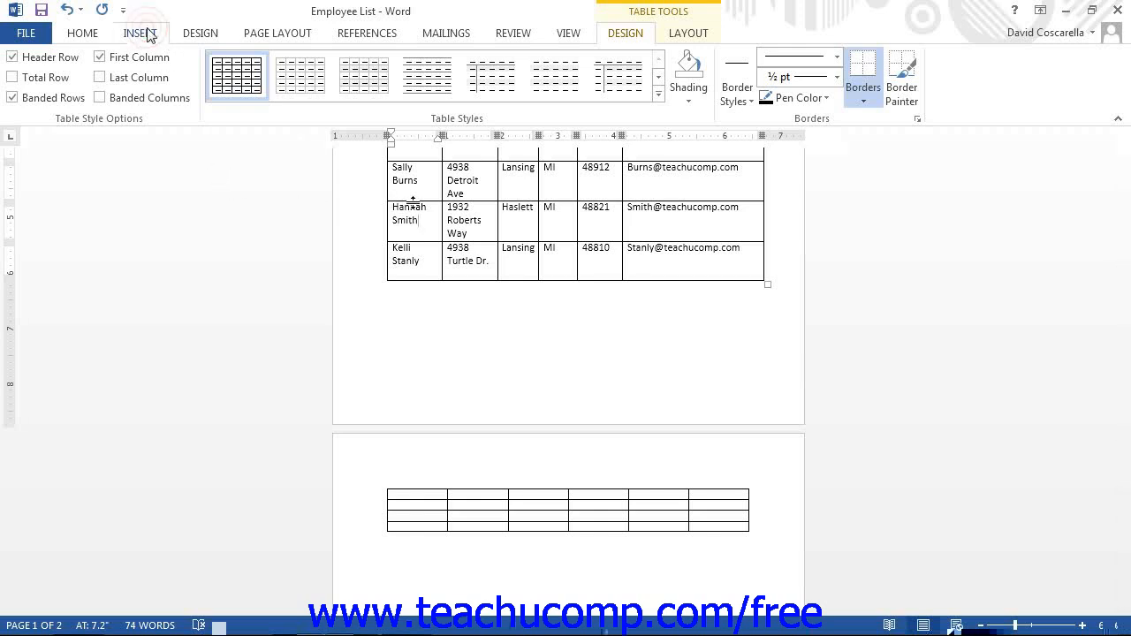
click(139, 33)
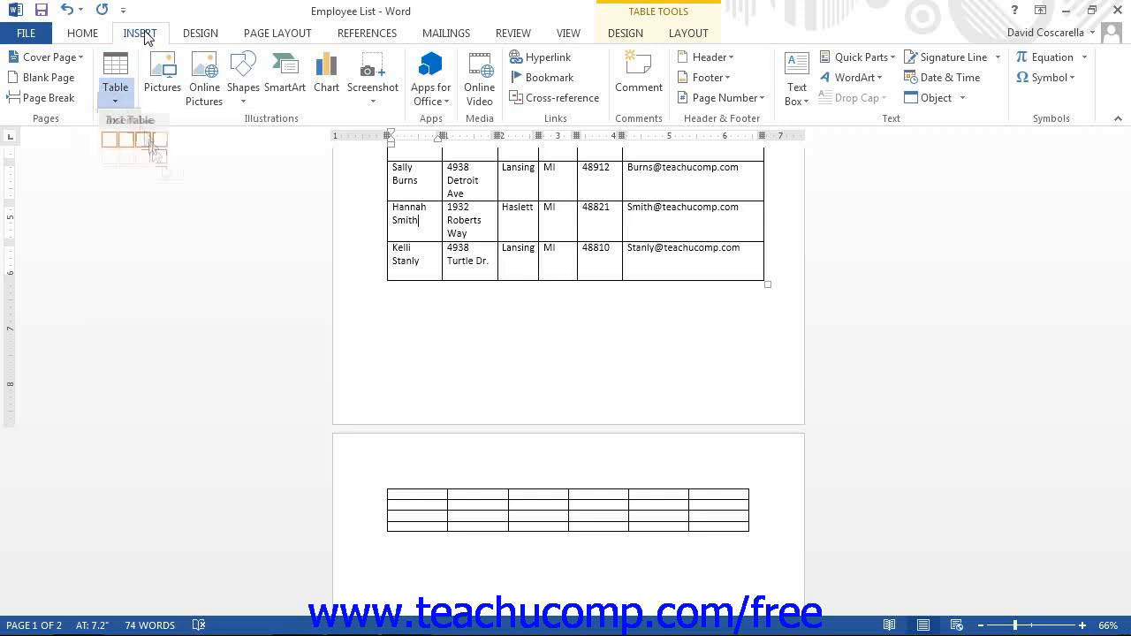
click(130, 120)
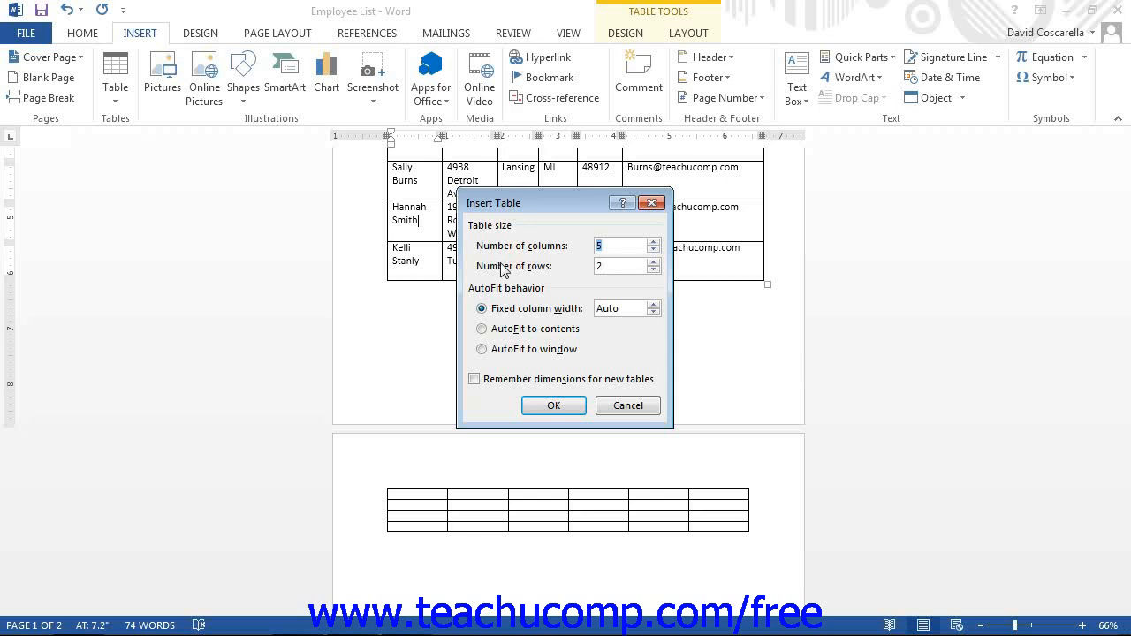
mouse_move(505, 236)
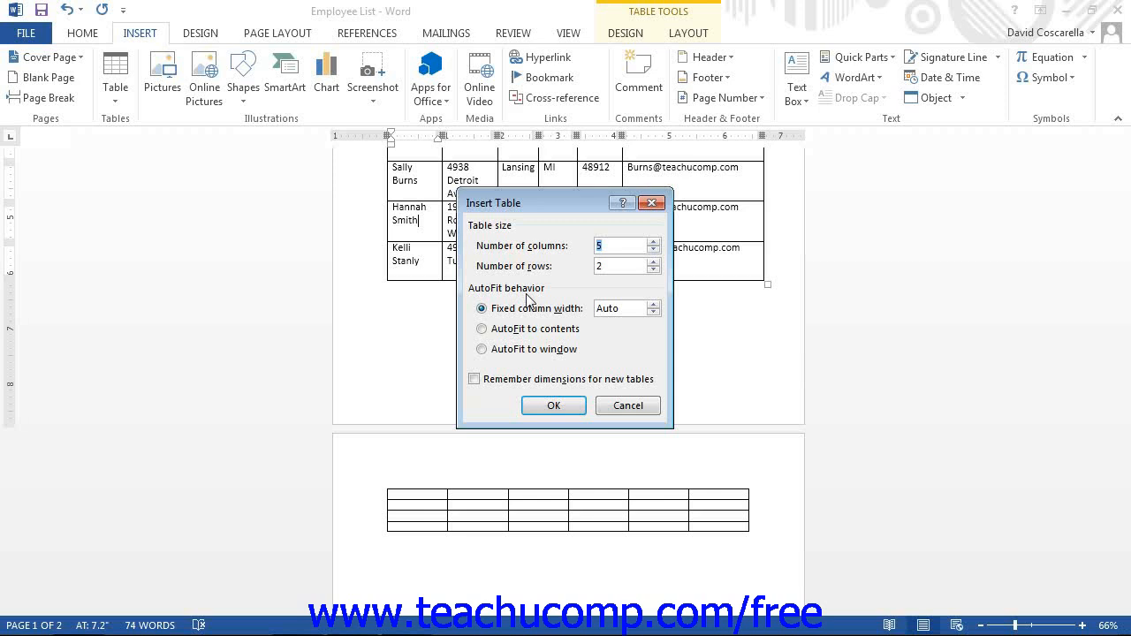
click(481, 328)
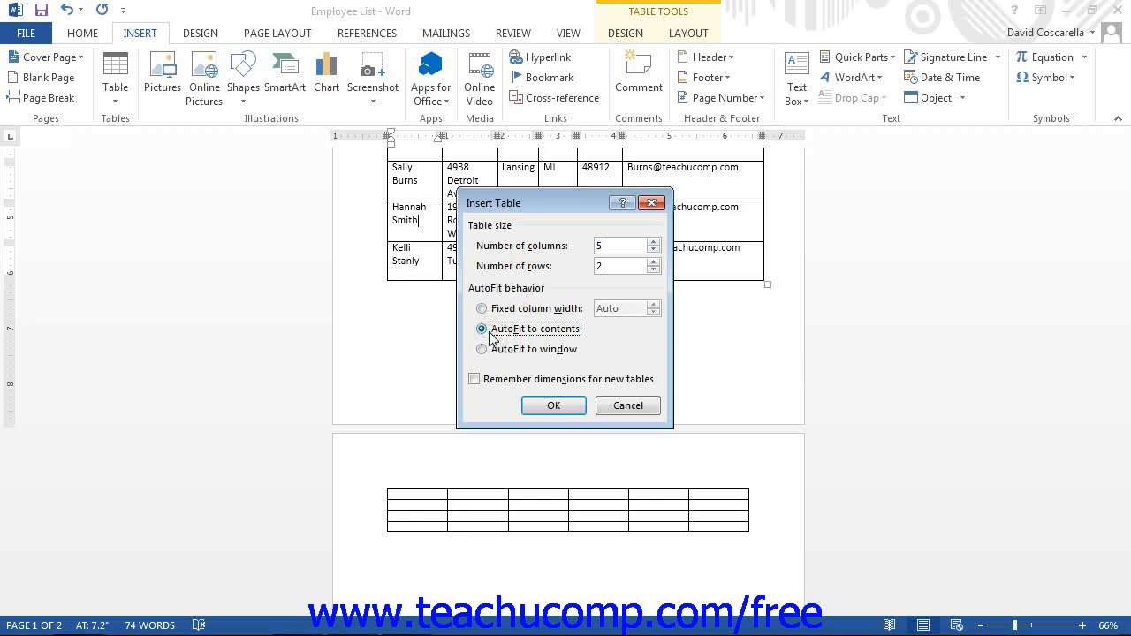
click(482, 348)
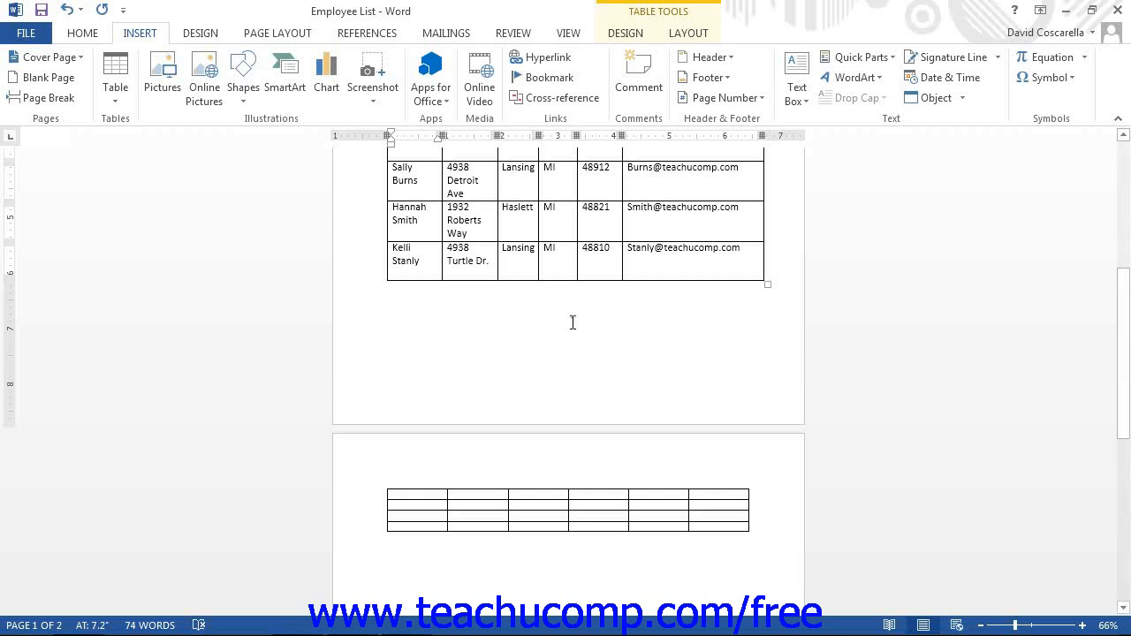
Step: Switch on Draw Table and start sketching a box below the Employee List
click(418, 220)
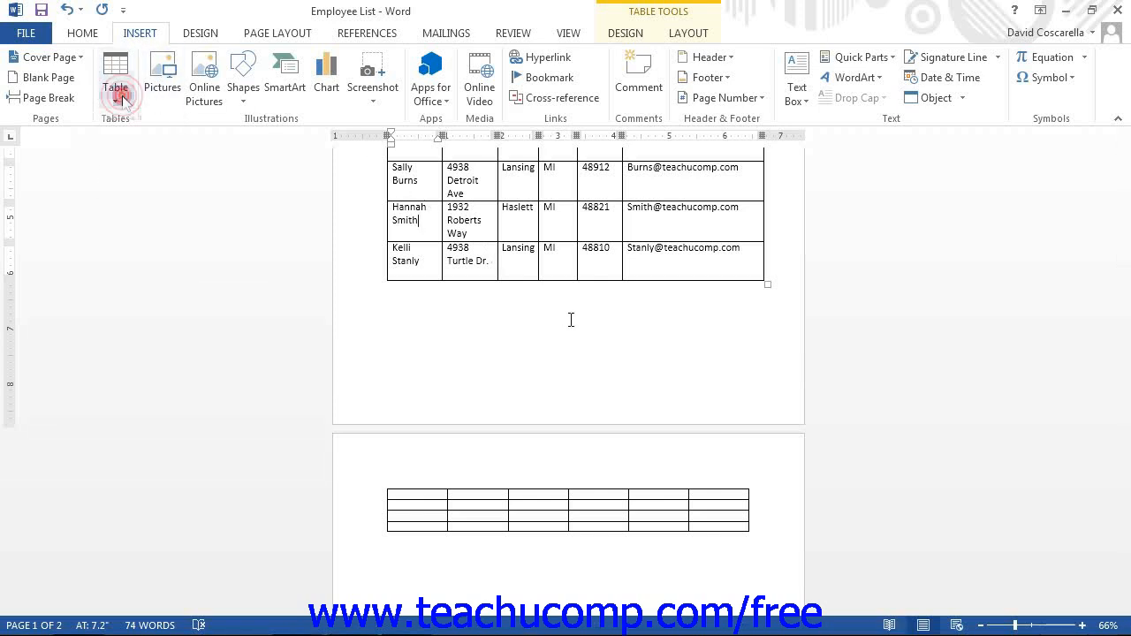
click(116, 80)
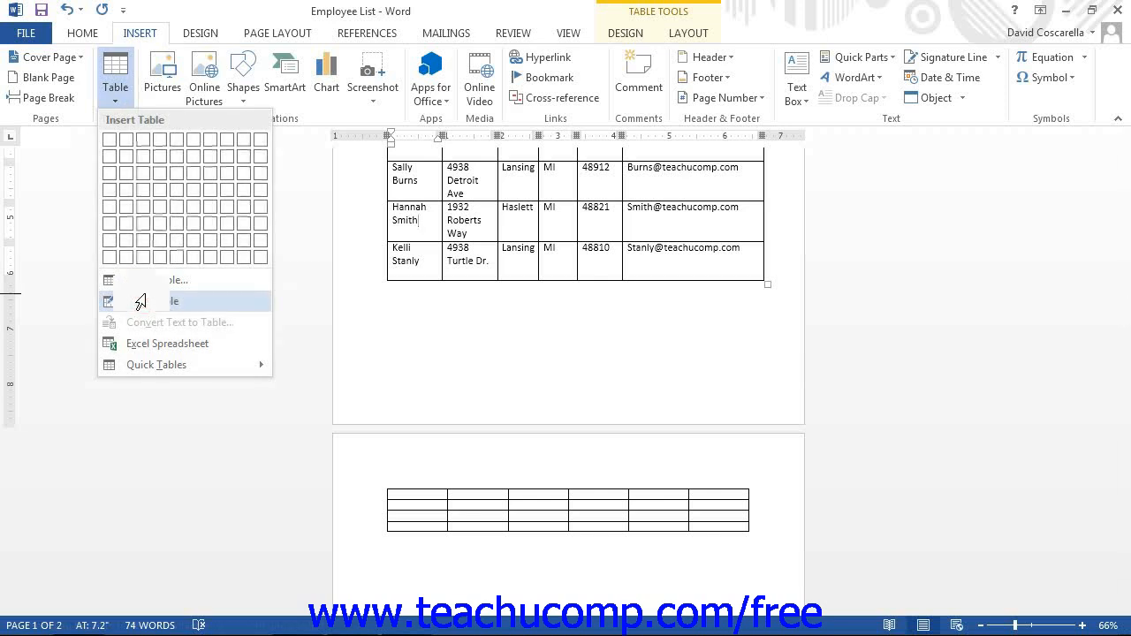
click(159, 300)
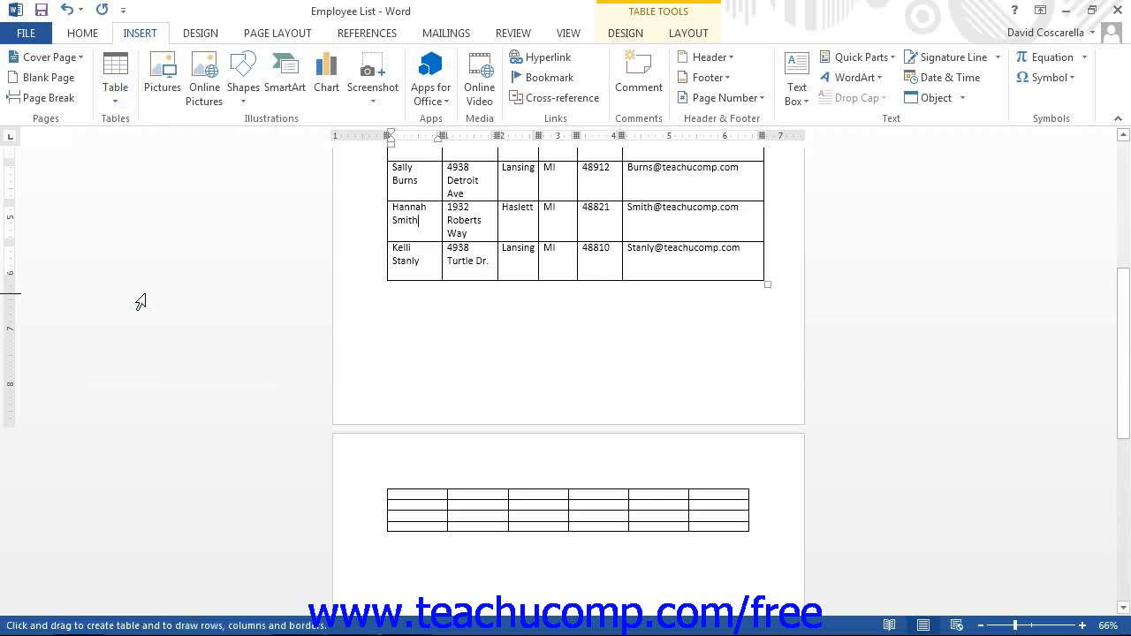
mouse_move(401, 331)
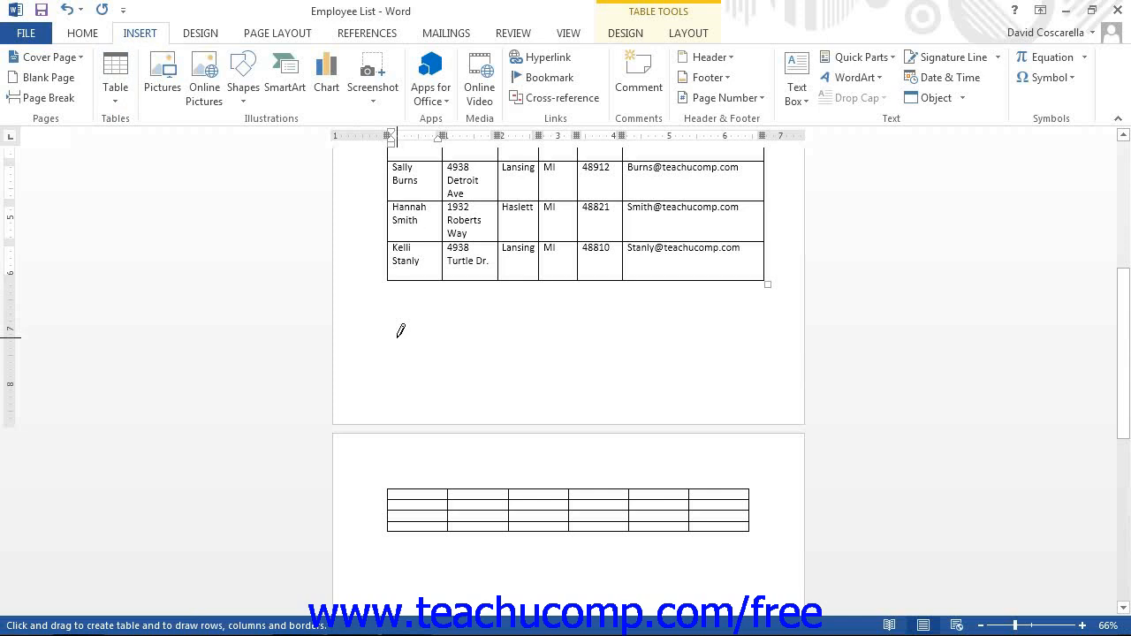
click(420, 220)
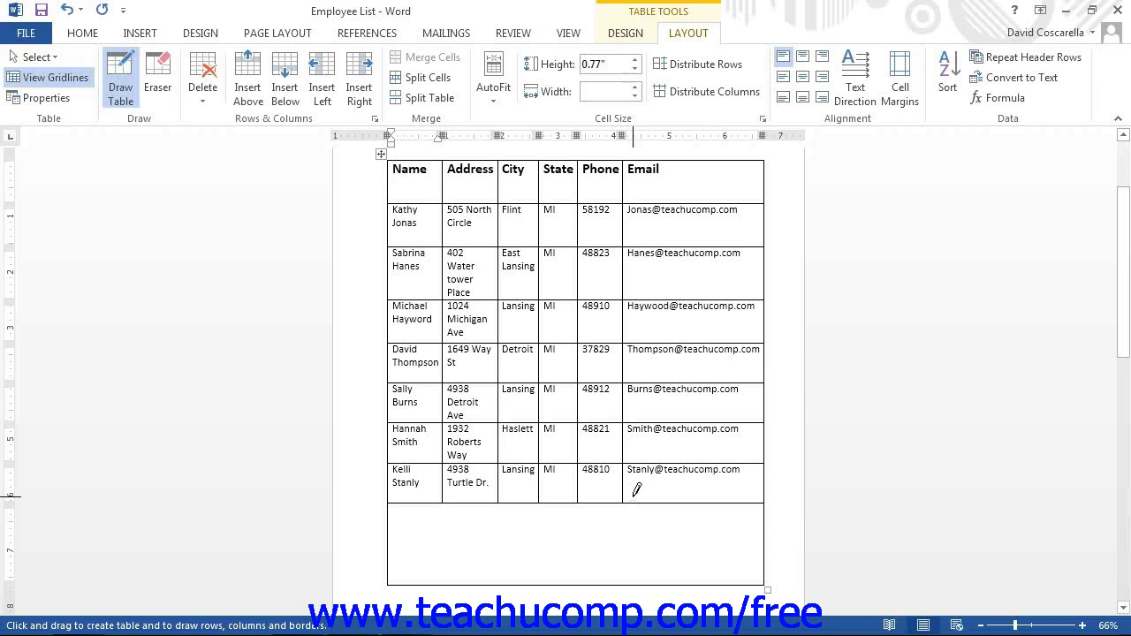
mouse_move(472, 453)
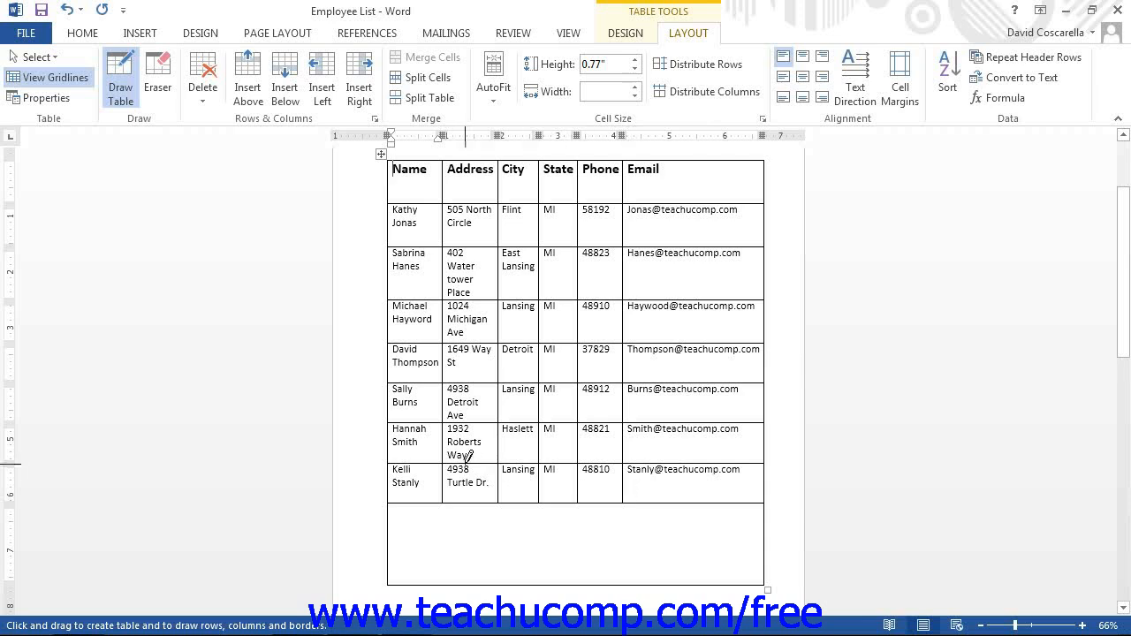
Step: Return to the Insert commands after drawing the empty cell beneath the last row
click(139, 33)
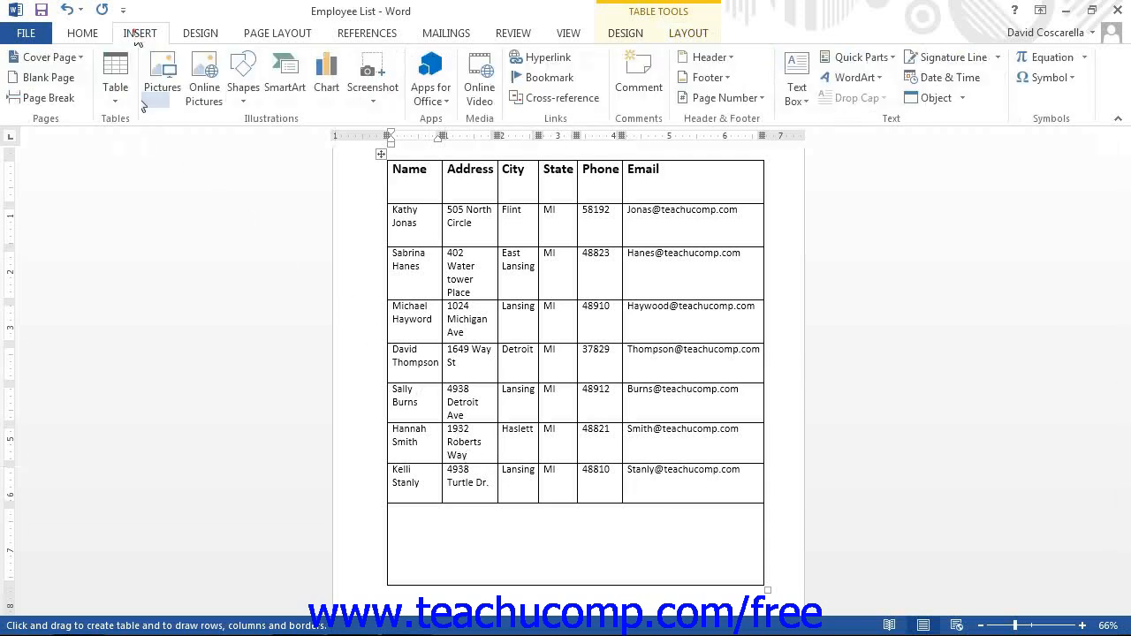
click(114, 84)
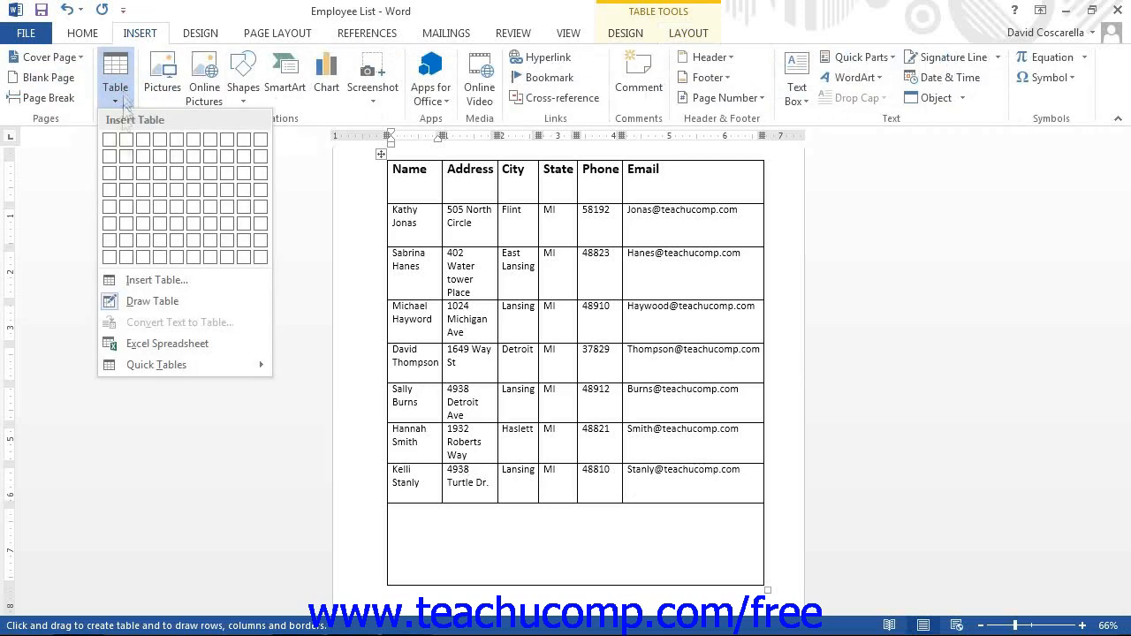
mouse_move(134, 315)
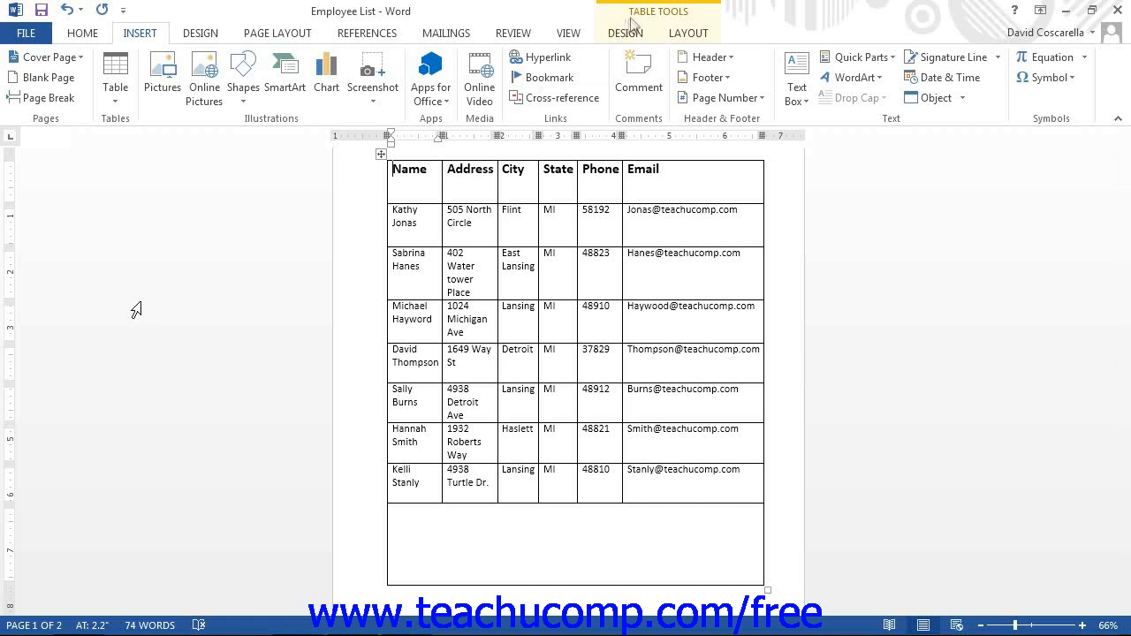
Step: Review the Table Tools Design and Layout options, then place the cursor in the drawn cell
click(624, 33)
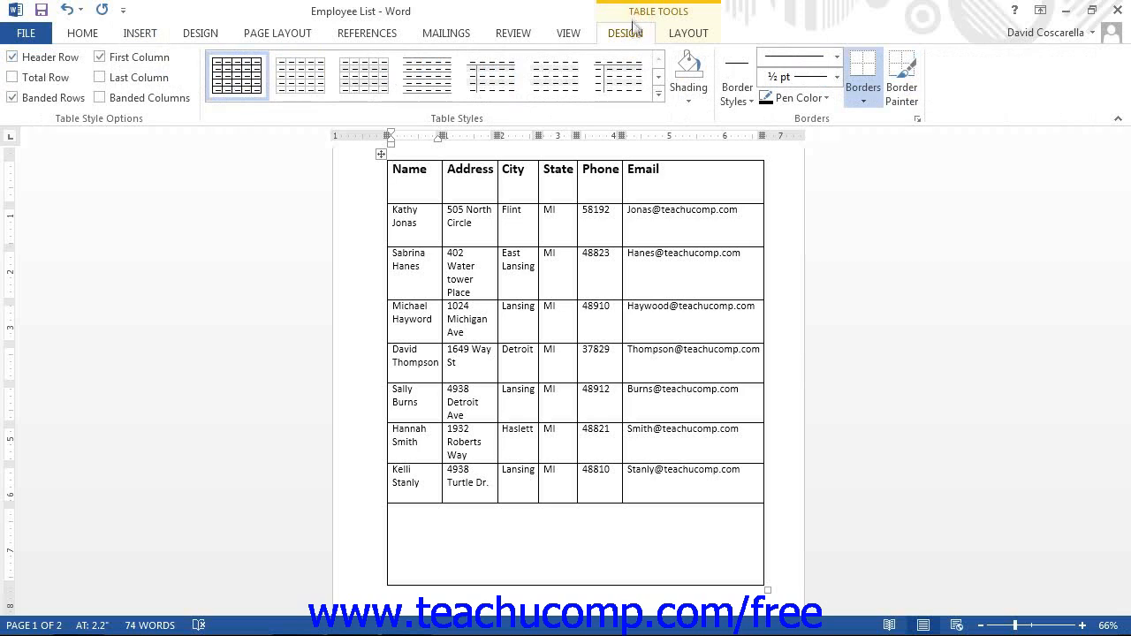
click(688, 33)
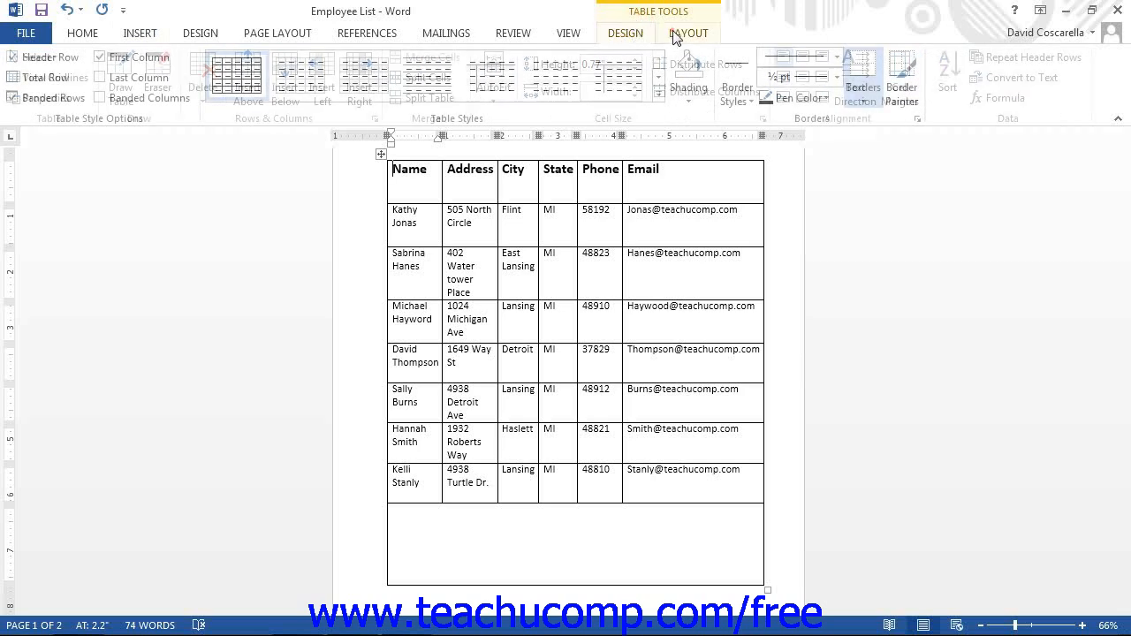
click(626, 33)
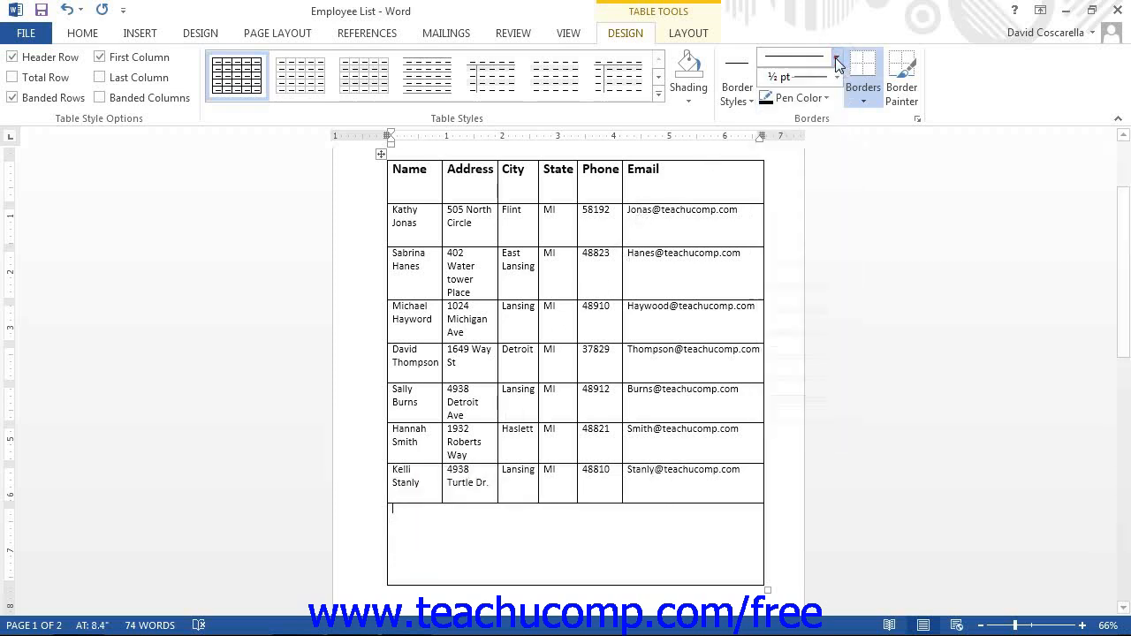
mouse_move(838, 67)
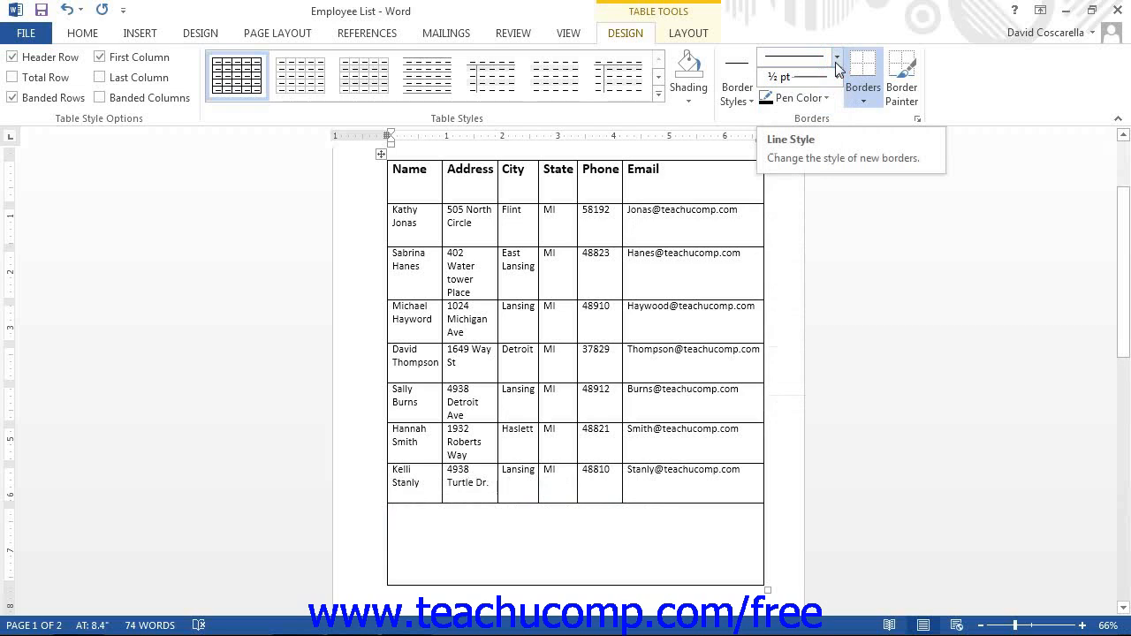
click(829, 97)
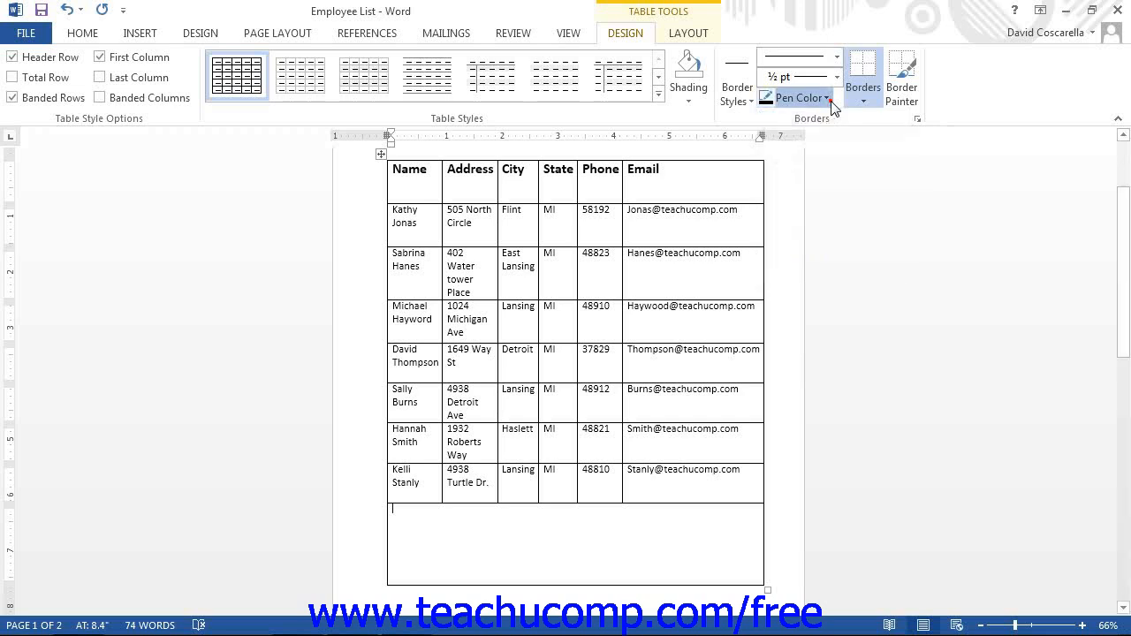
mouse_move(796, 97)
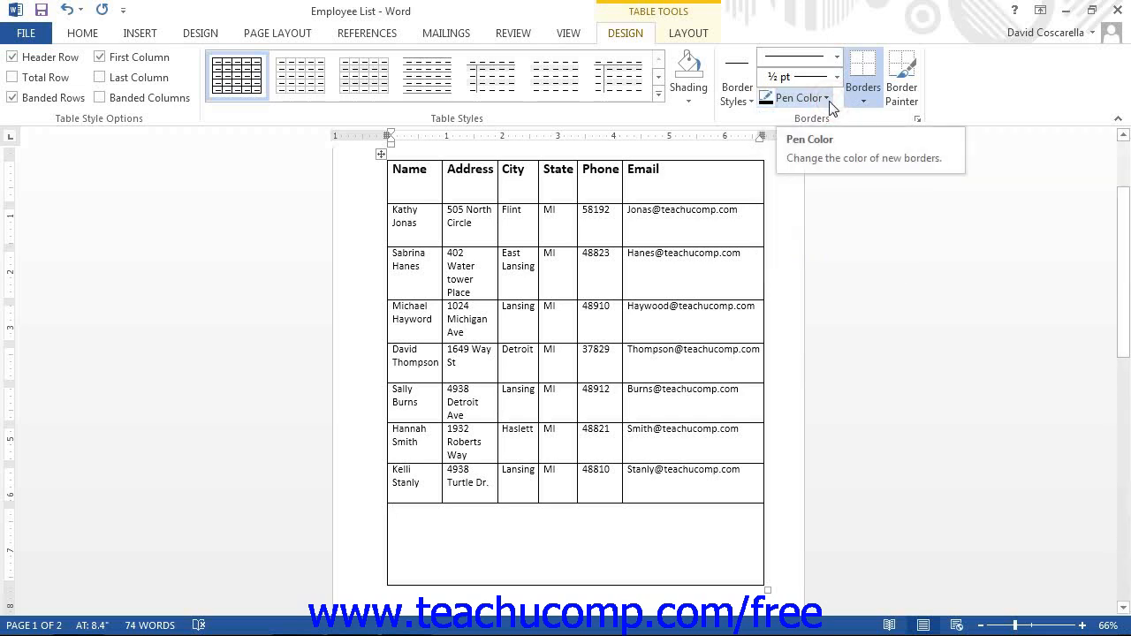
click(393, 508)
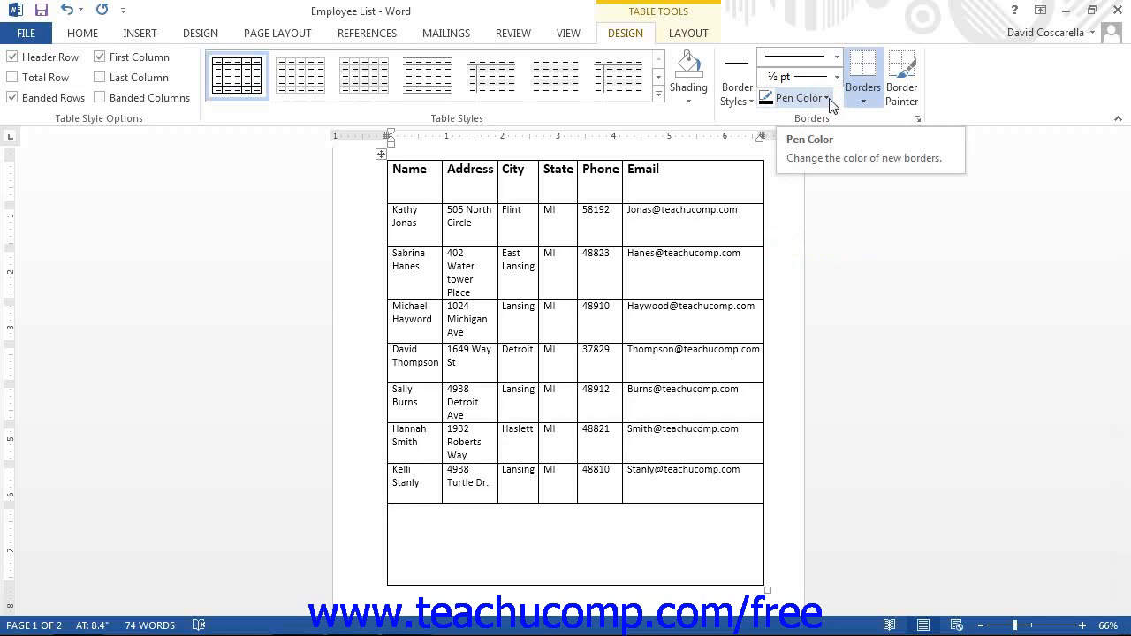
mouse_move(837, 91)
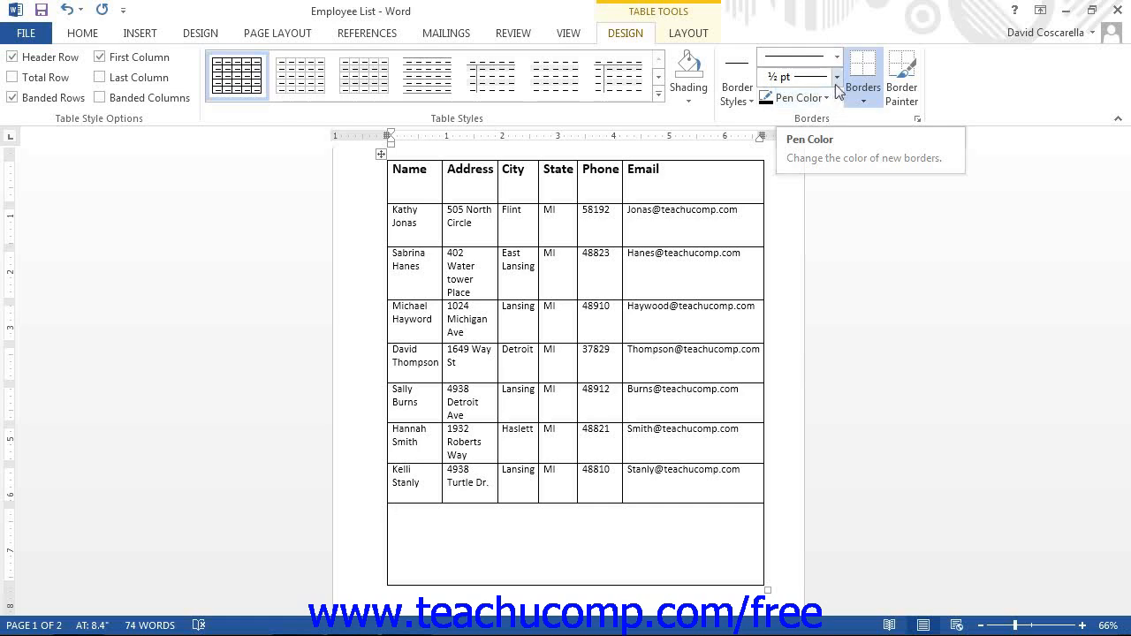
mouse_move(795, 76)
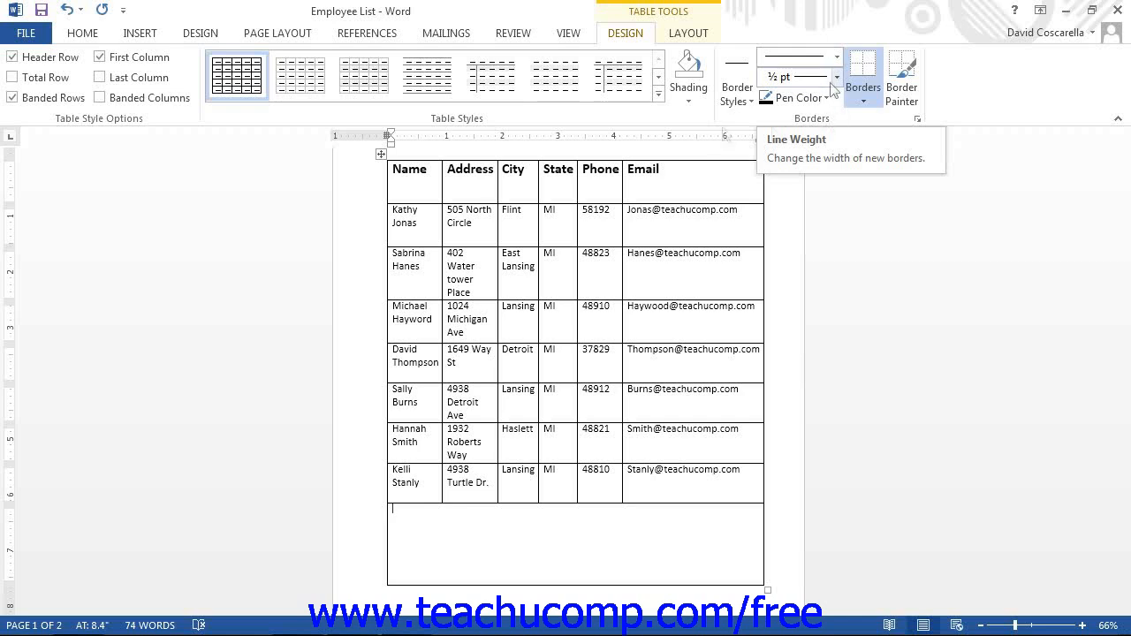
mouse_move(712, 129)
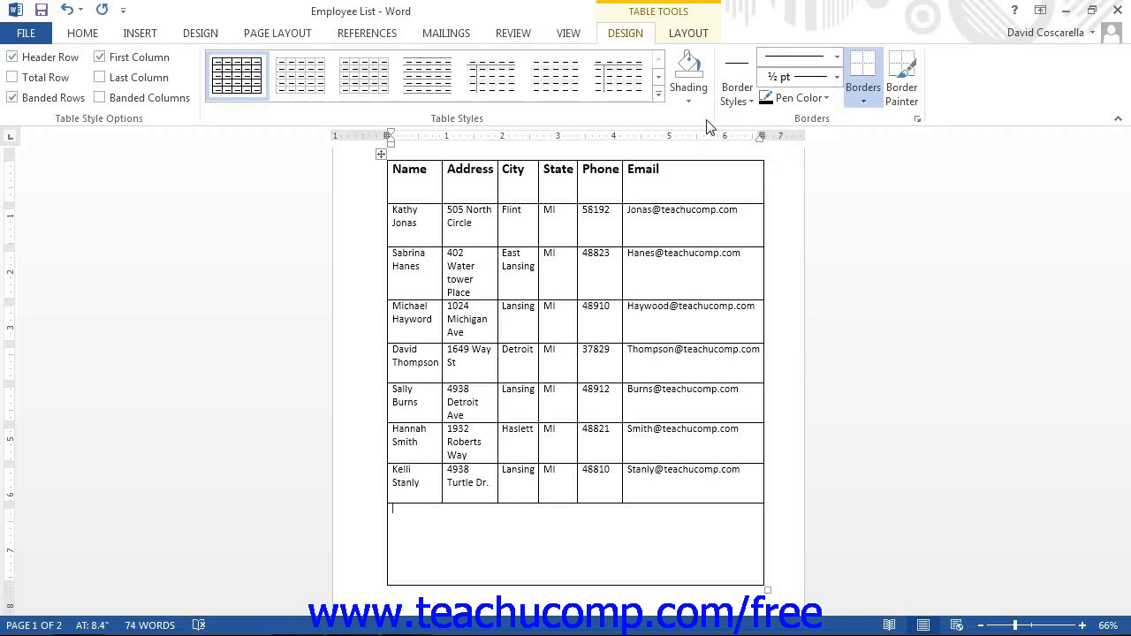
Step: Turn on the Eraser from the Table Tools Layout options
click(688, 32)
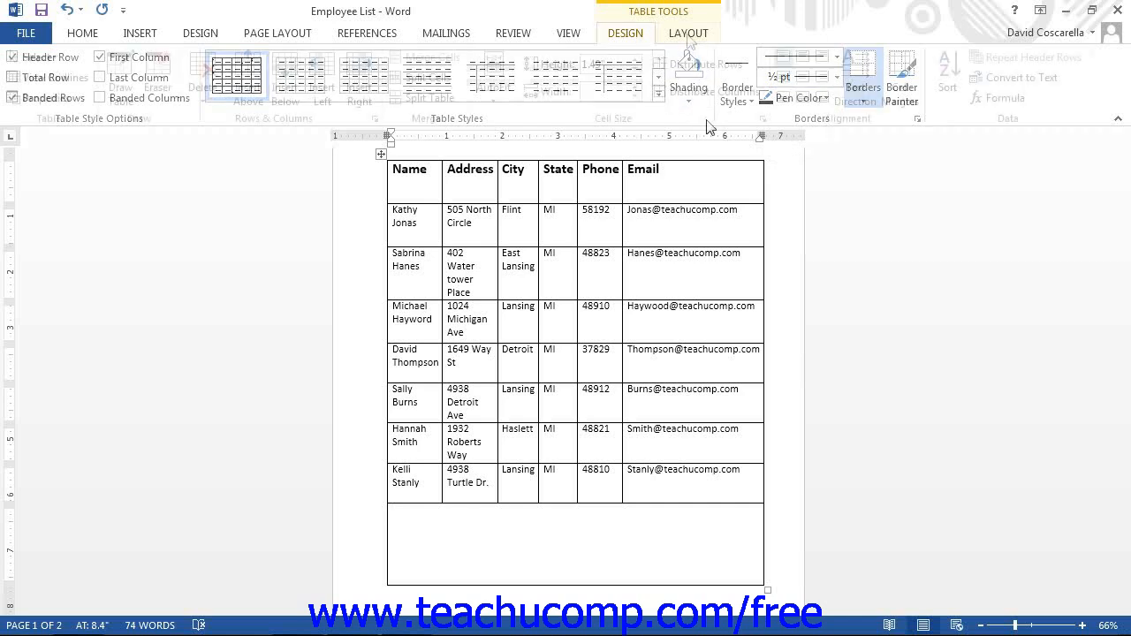
click(689, 32)
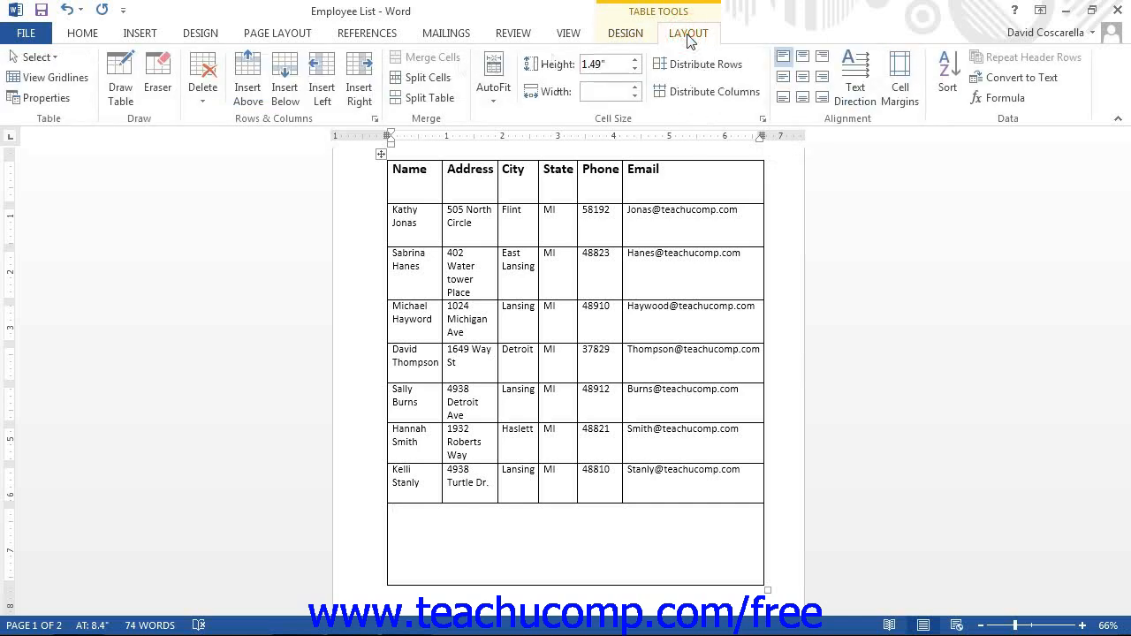
mouse_move(157, 75)
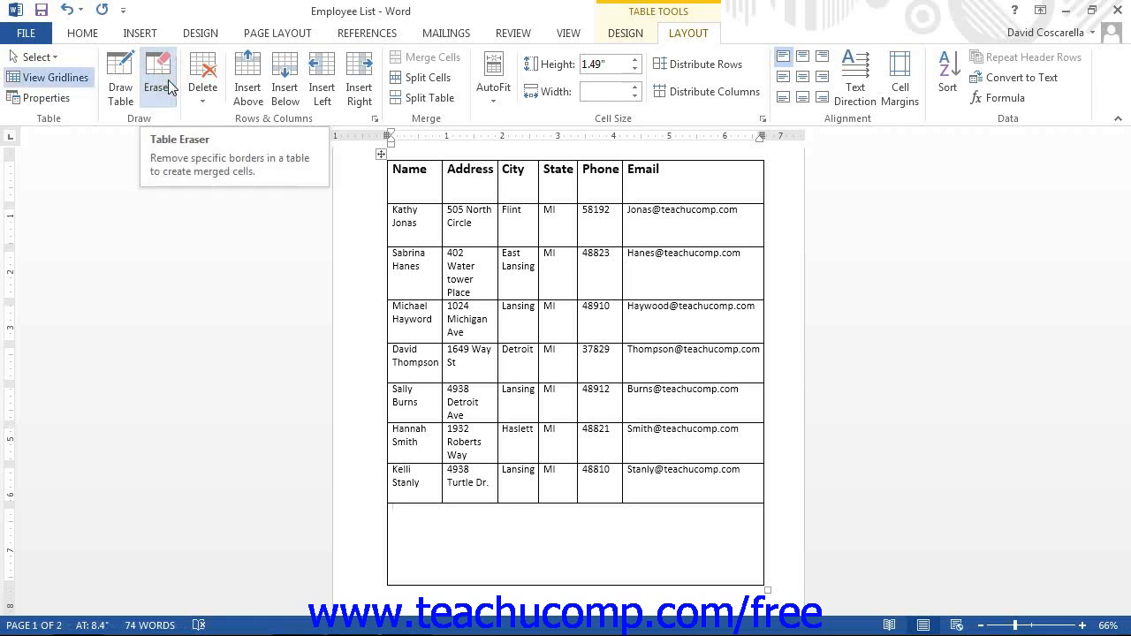
click(158, 75)
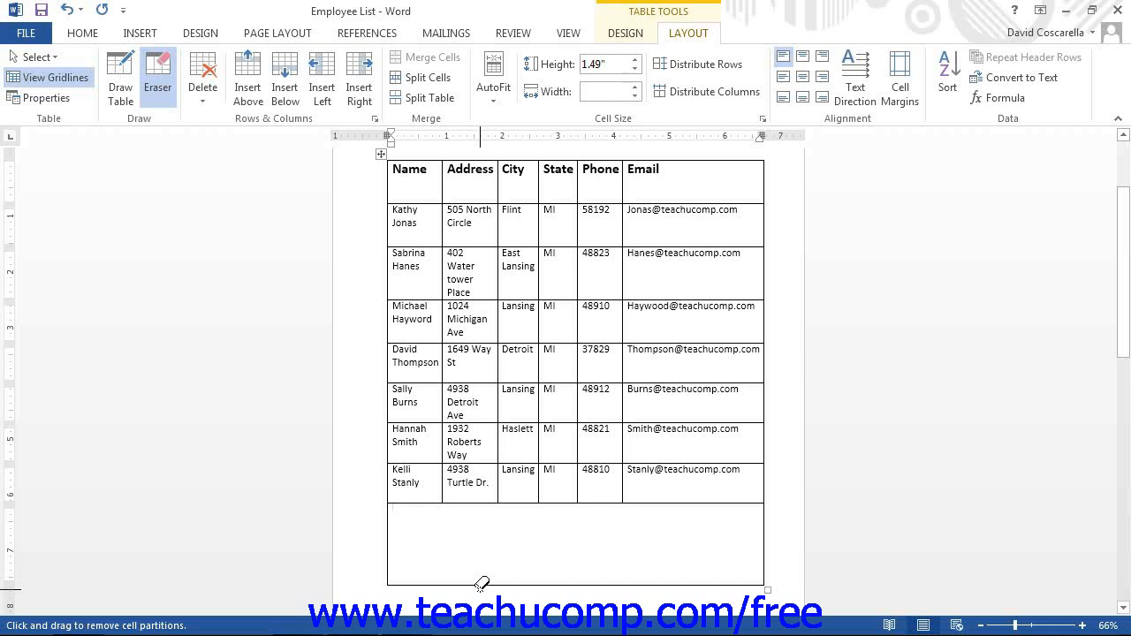
Step: Erase the bottom and right borders of the blank cell area
click(393, 509)
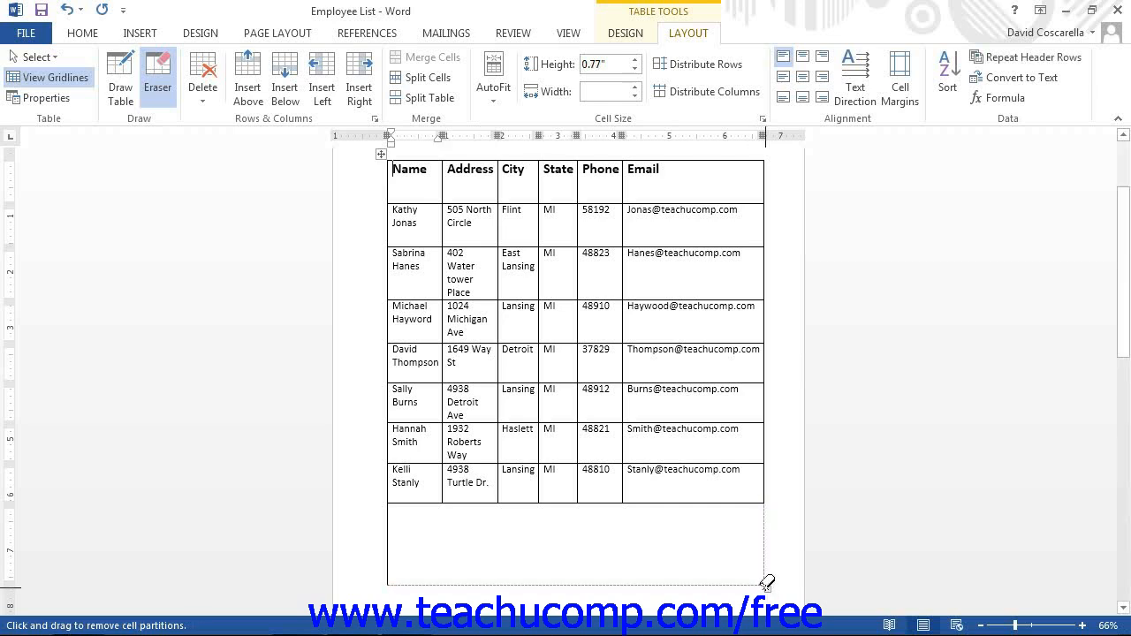
mouse_move(761, 582)
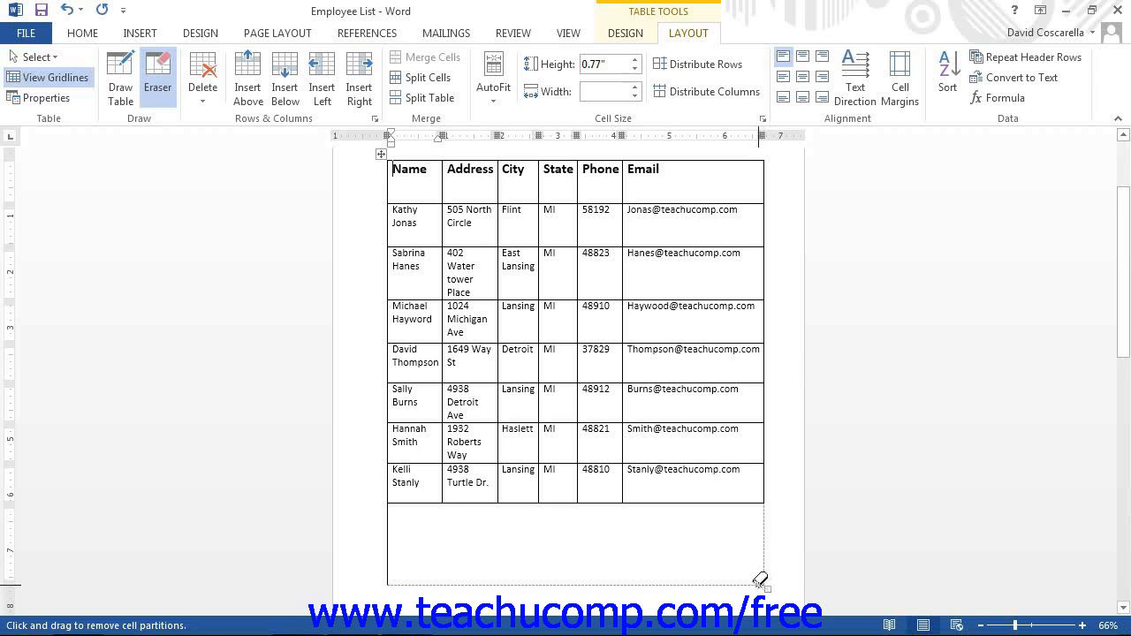